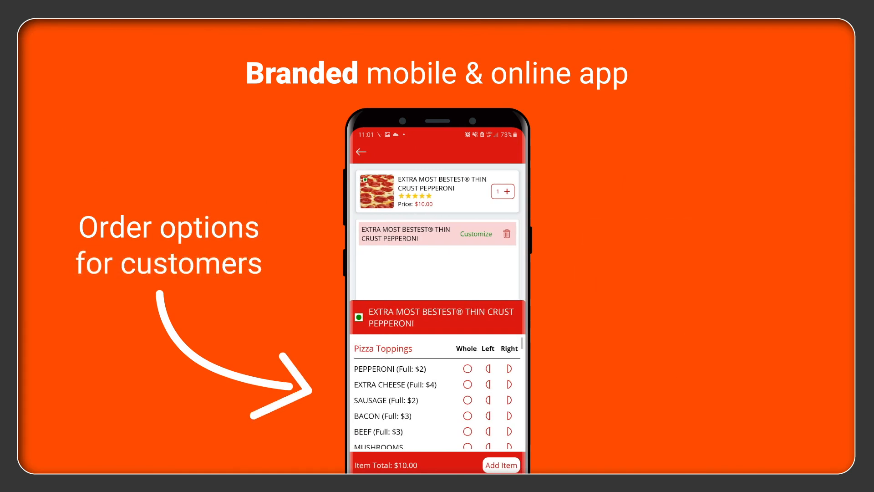
# Step: Open the driver app's Order Detail screen for ORD# 2698, showing addresses and items
pyautogui.click(501, 465)
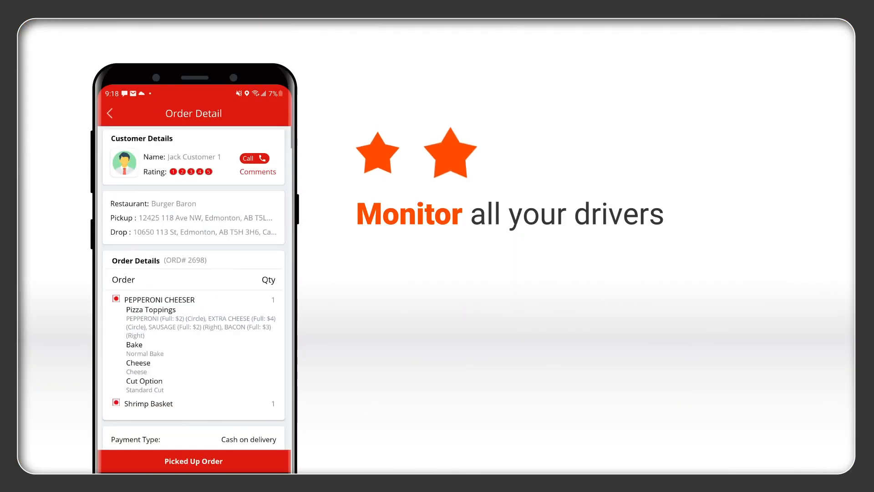
pyautogui.click(193, 461)
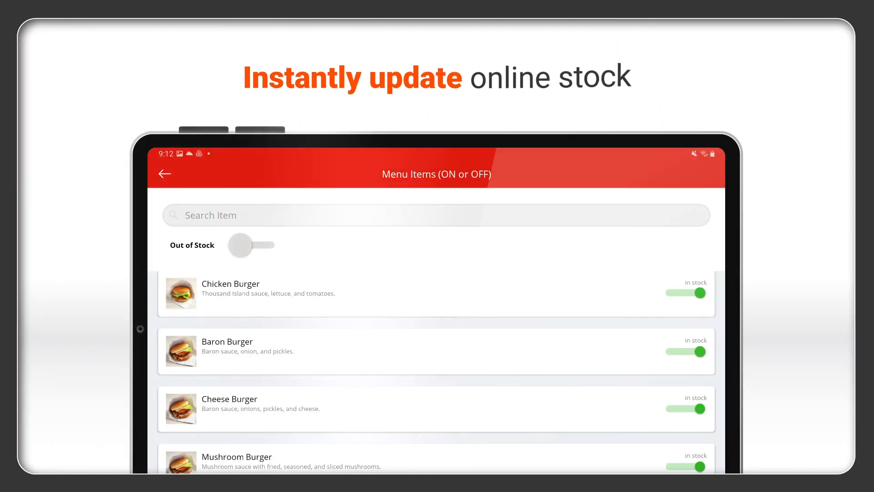
# Step: Switch off the Chicken Burger stock toggle in the Menu Items list
pyautogui.click(251, 245)
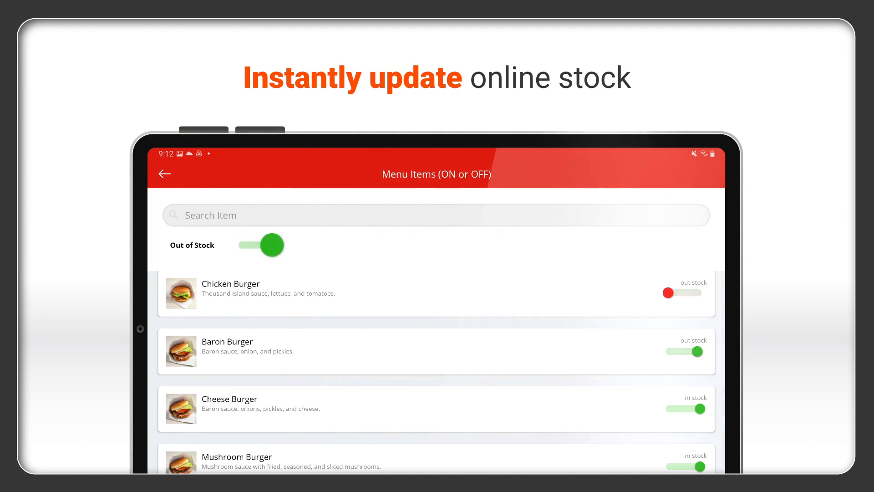